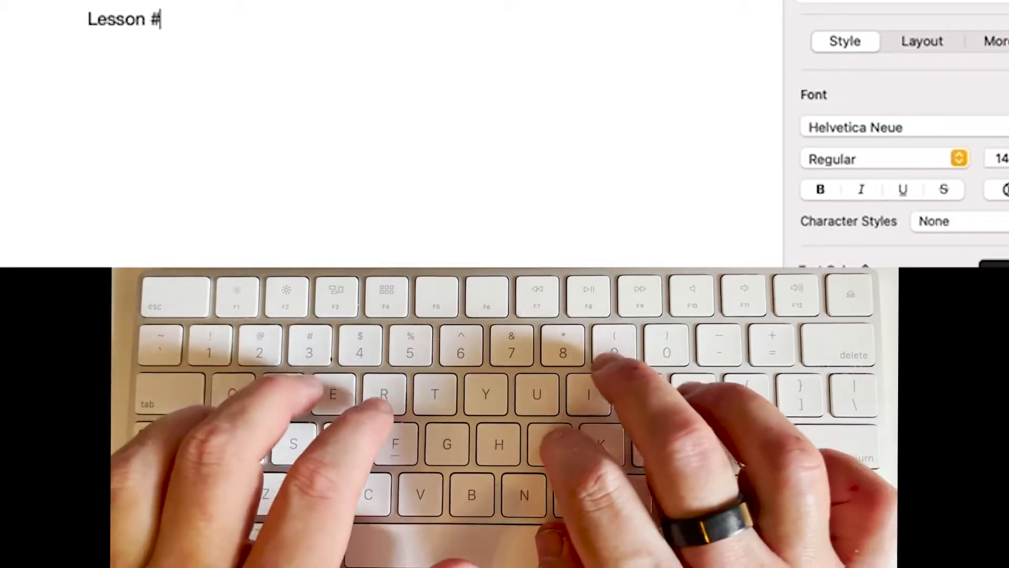
Step: Type the heading 'Lesson #9 - E and N keys' at the top of the page
text(9 -)
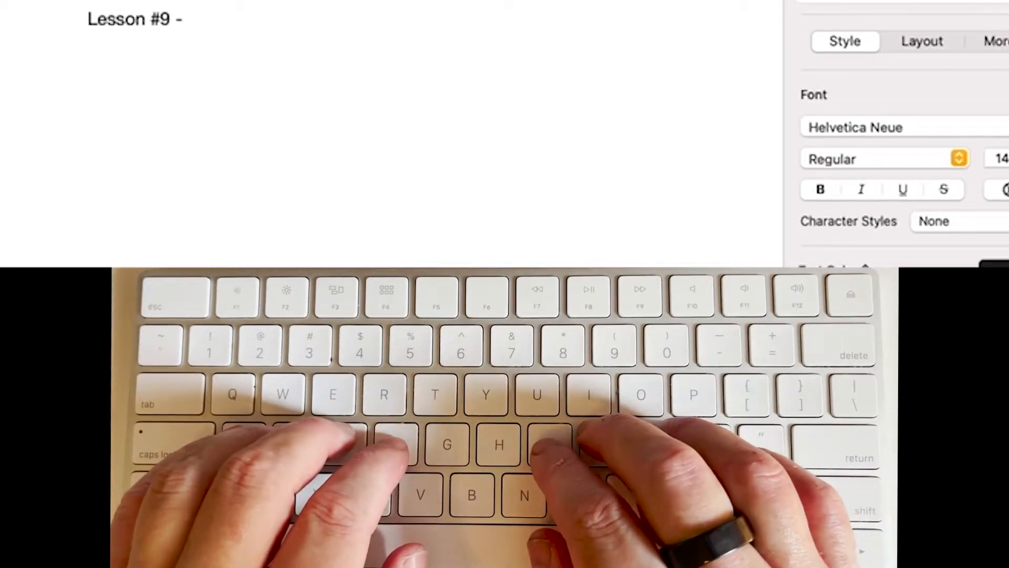
text(E and)
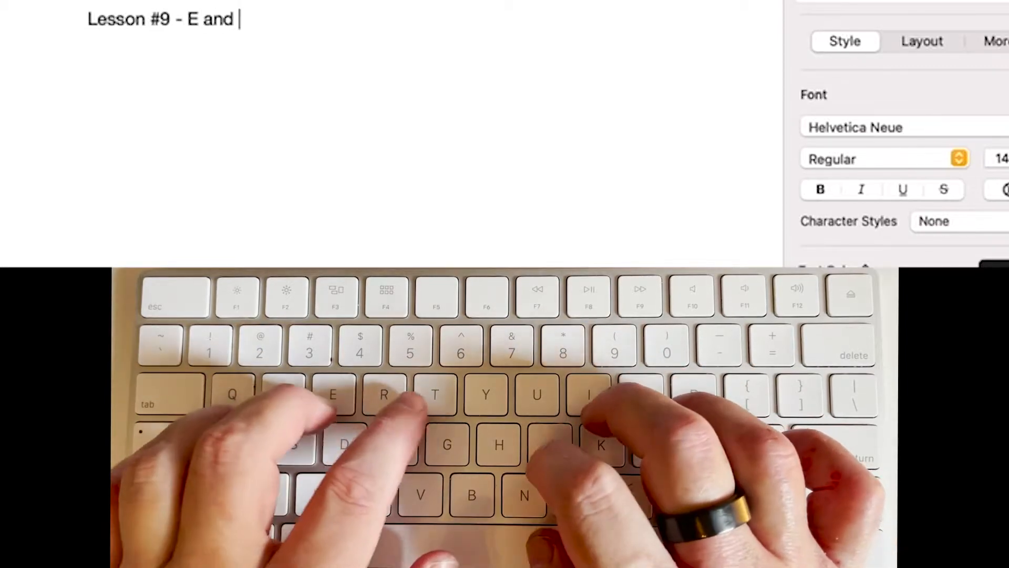
text(N keys)
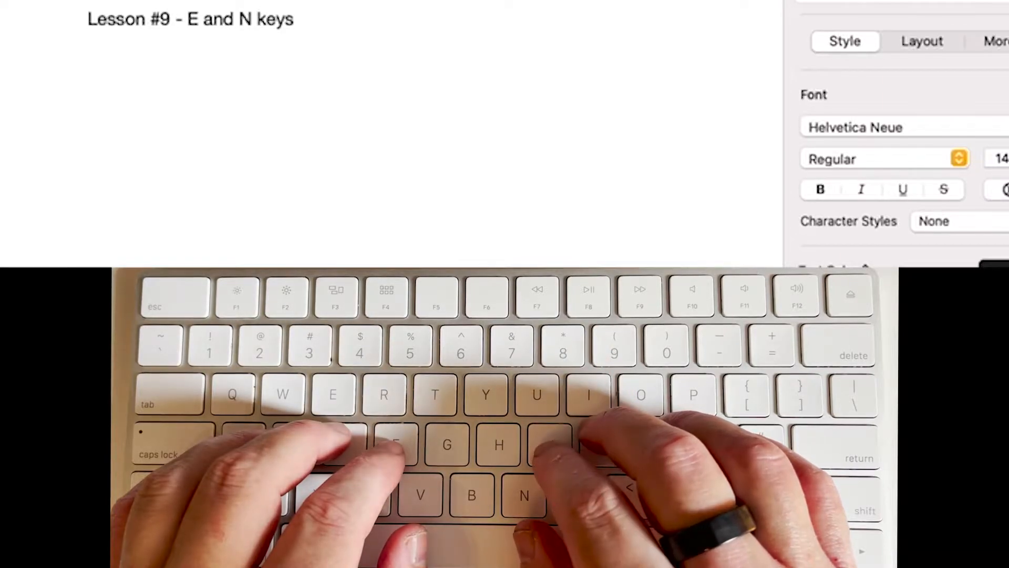
Step: Type a practice line of lowercase e's followed by nine capital E's
text(ee)
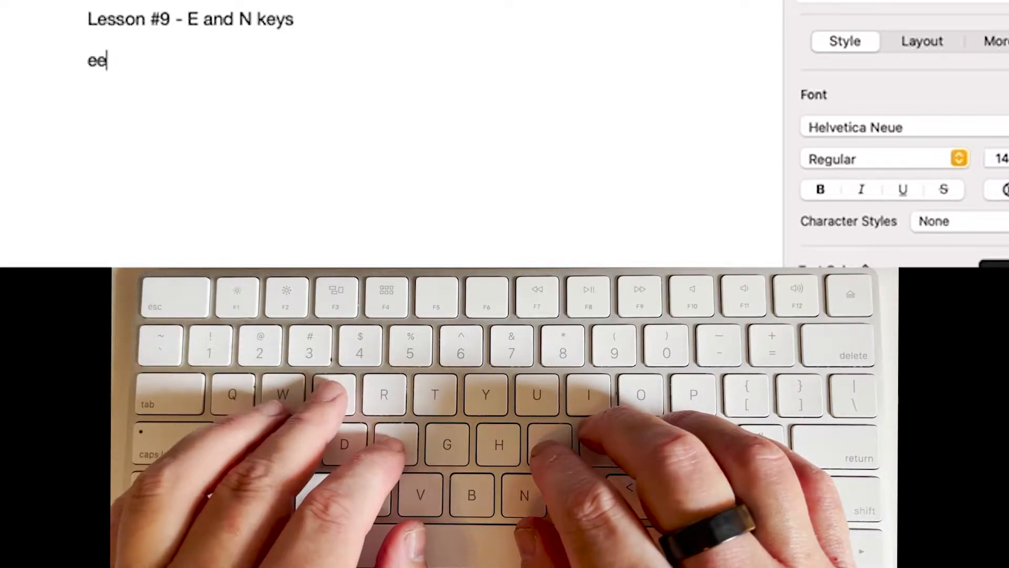
text(eeeeeeeeeeeeeeeeee)
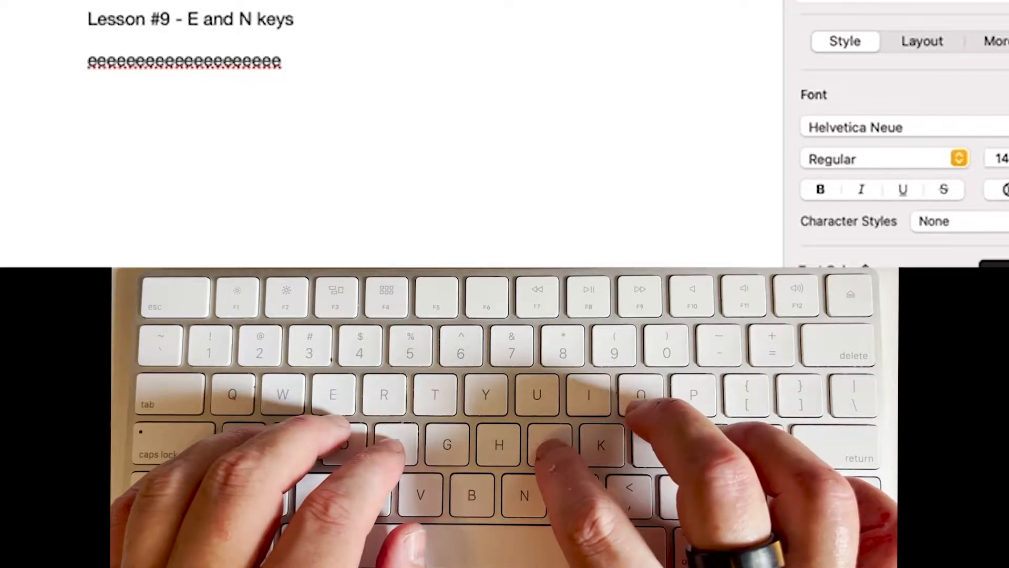
text(EEEEEEEEEEEEEEEEEEEE)
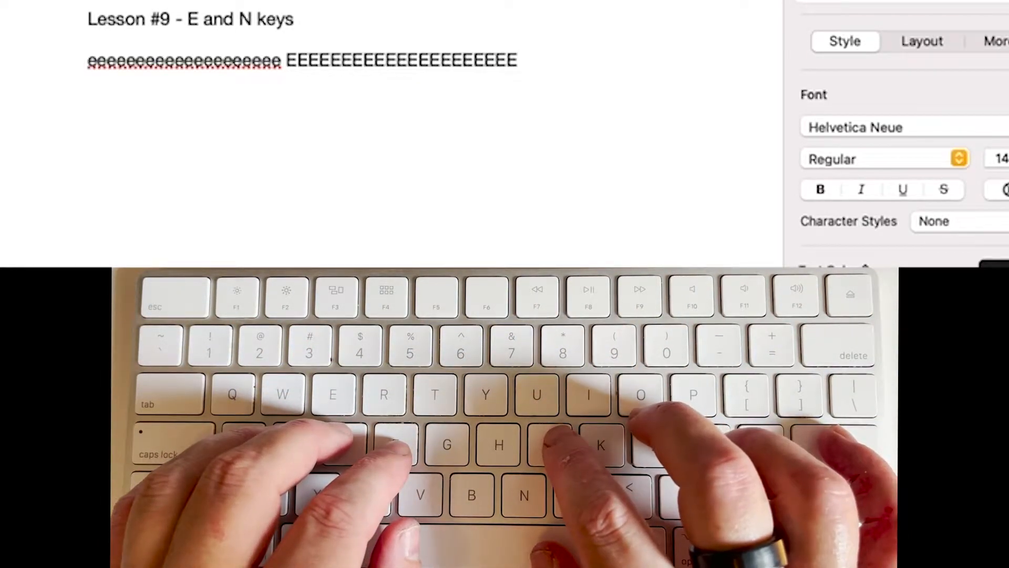
Step: Insert new lines below the e drill to begin the n drill line
key(return)
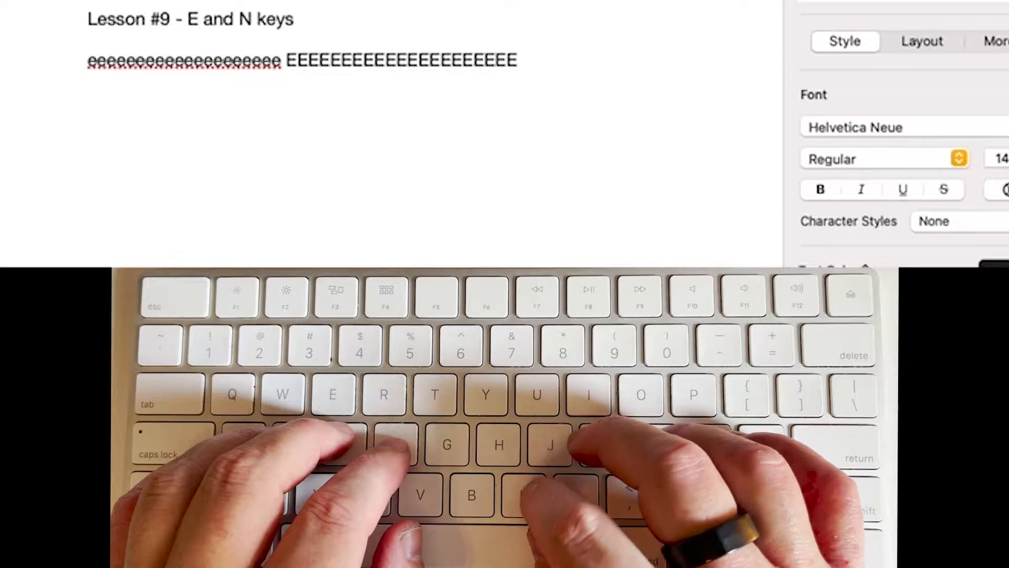
key(return)
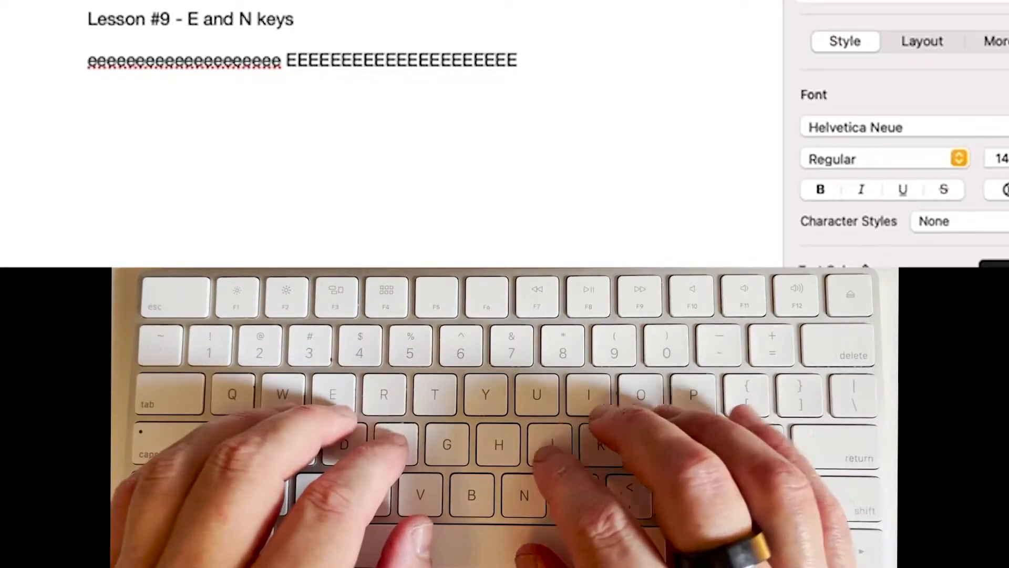
key(return)
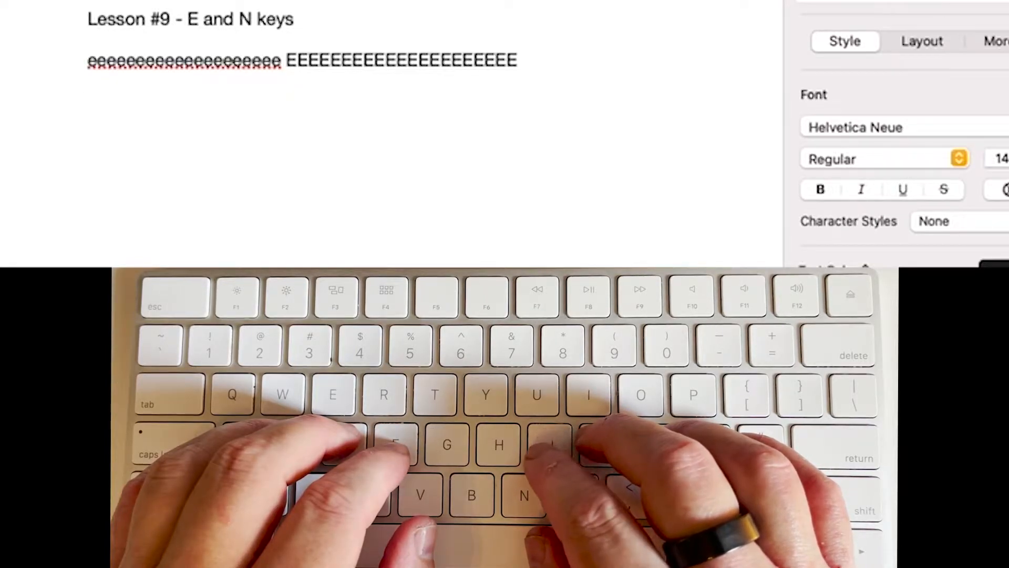
key(return)
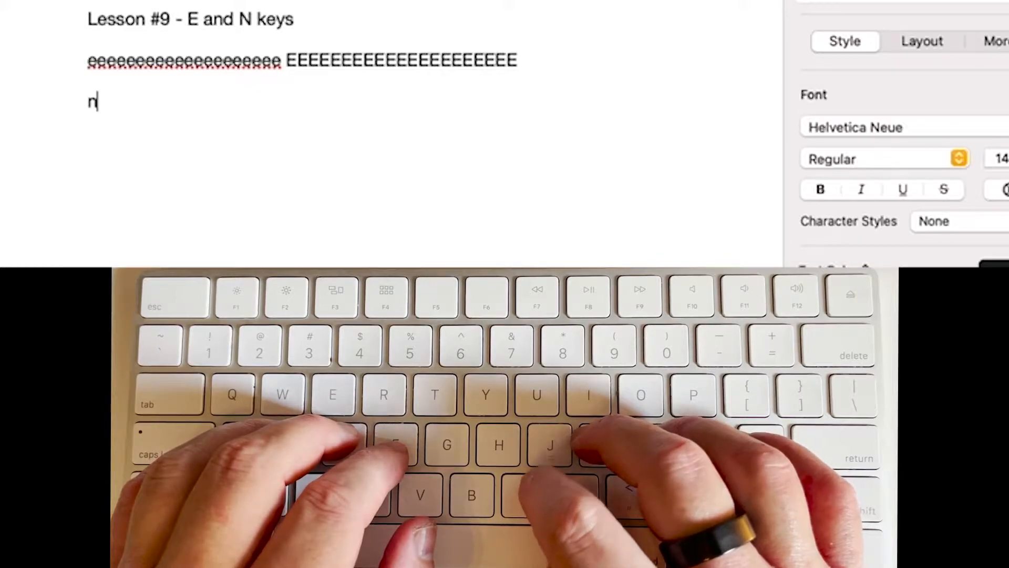
Step: Type a row of lowercase n's, a space, then nine capital N's
text(nnnnnn)
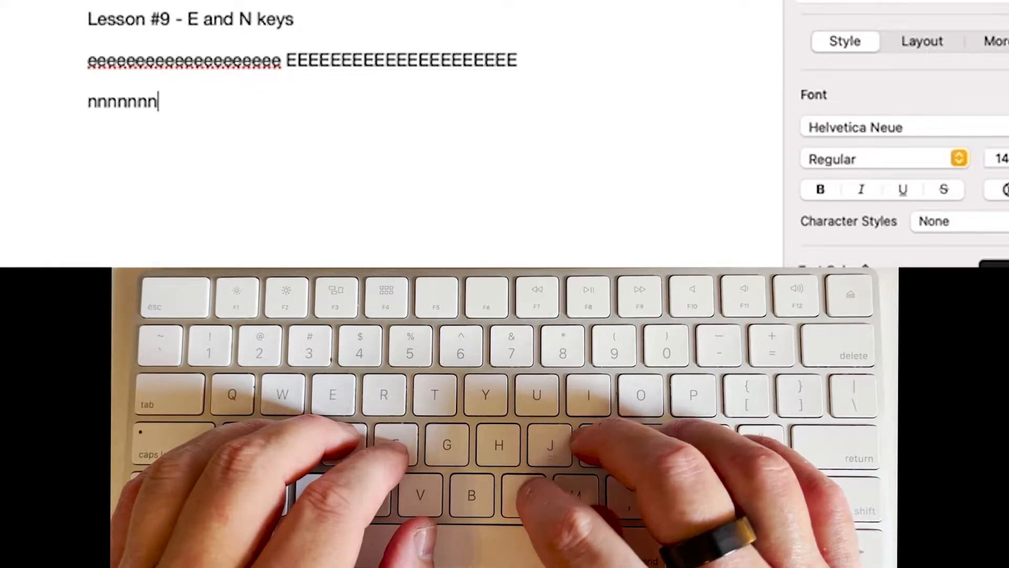
text(nnnnn)
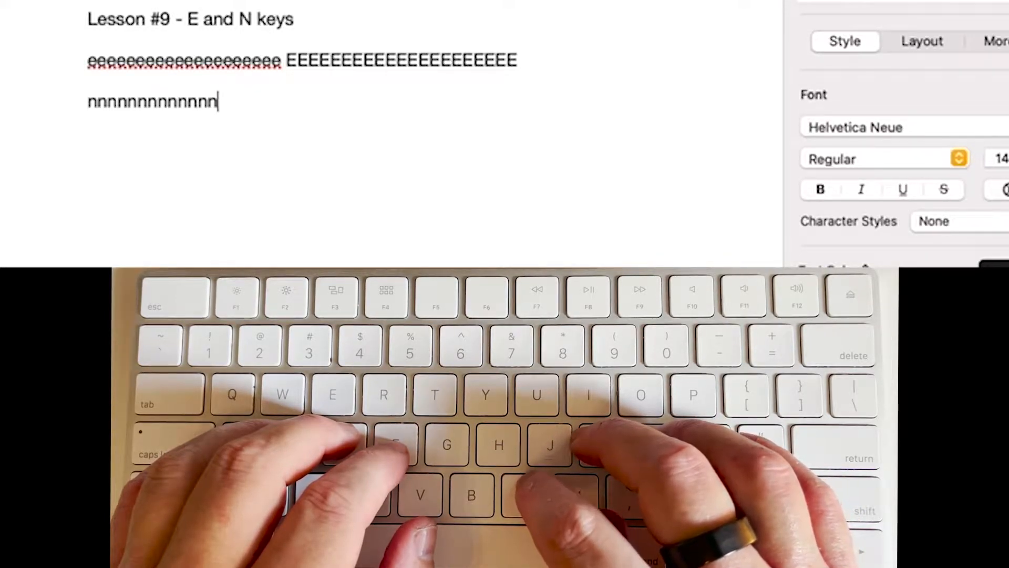
text(nnnnnnn)
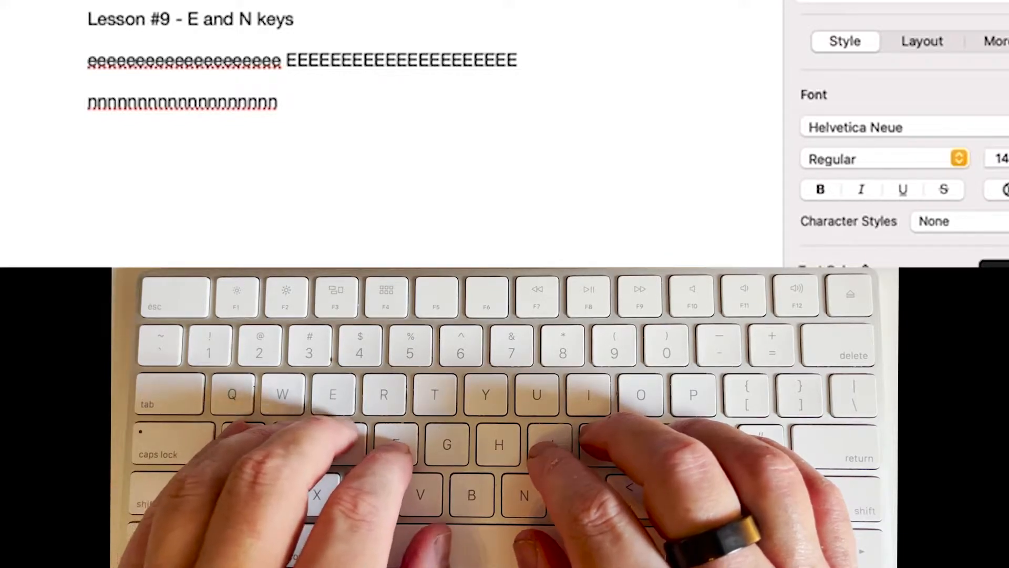
key(space)
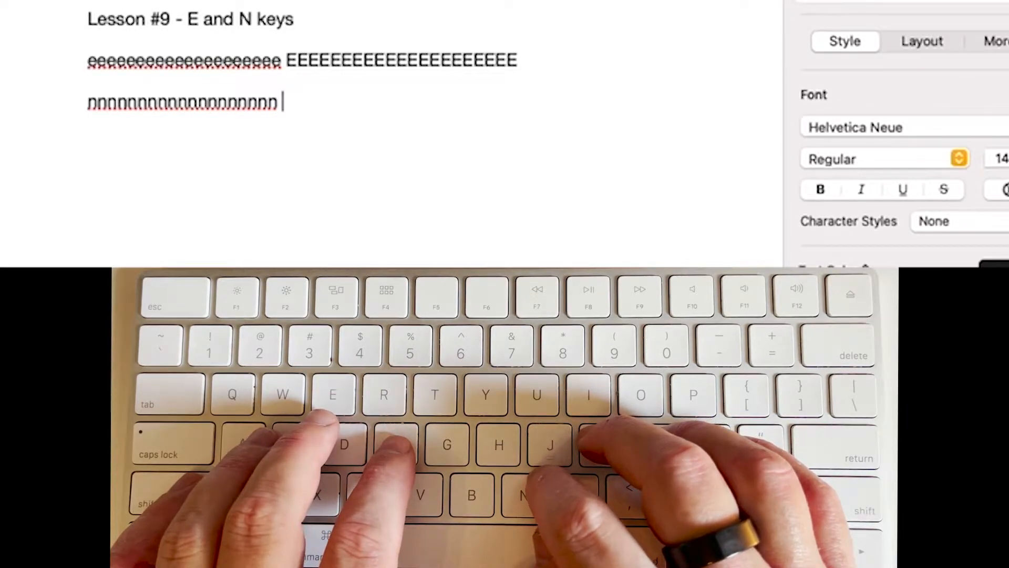
text(NNNNNNNNNNNNNNNN)
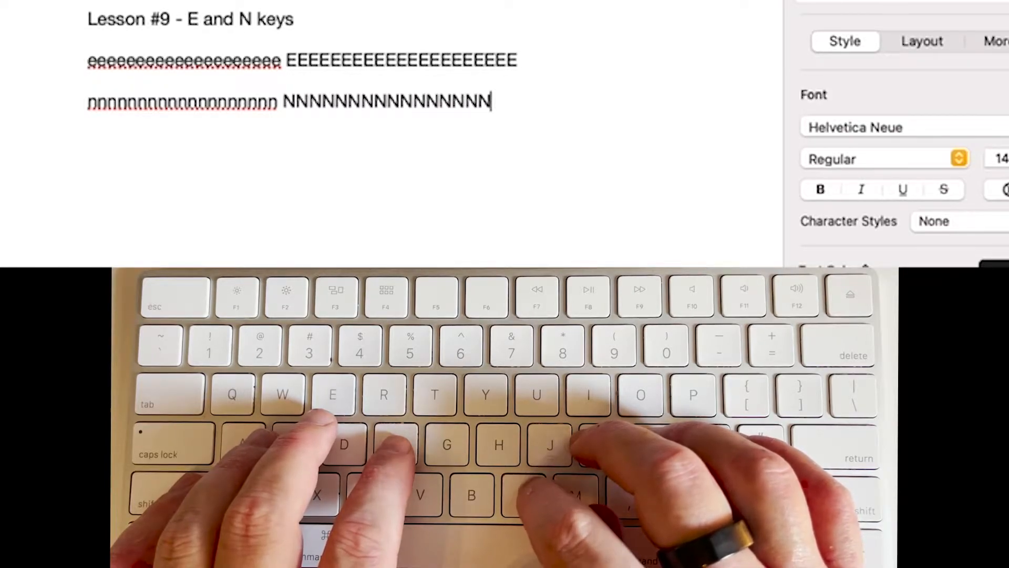
text(NN)
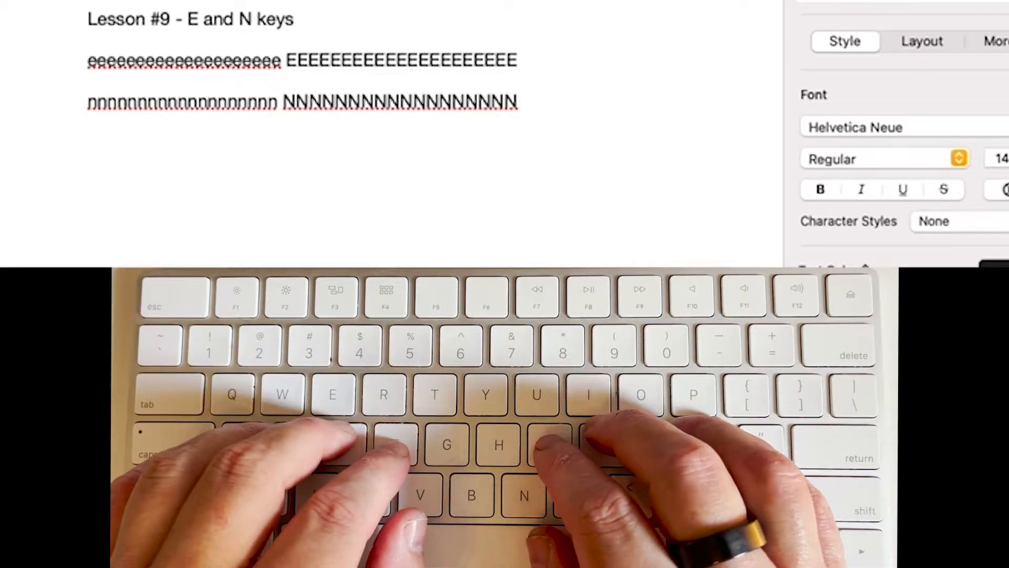
Step: Start a new line for the alternating 'enen' drill
key(return)
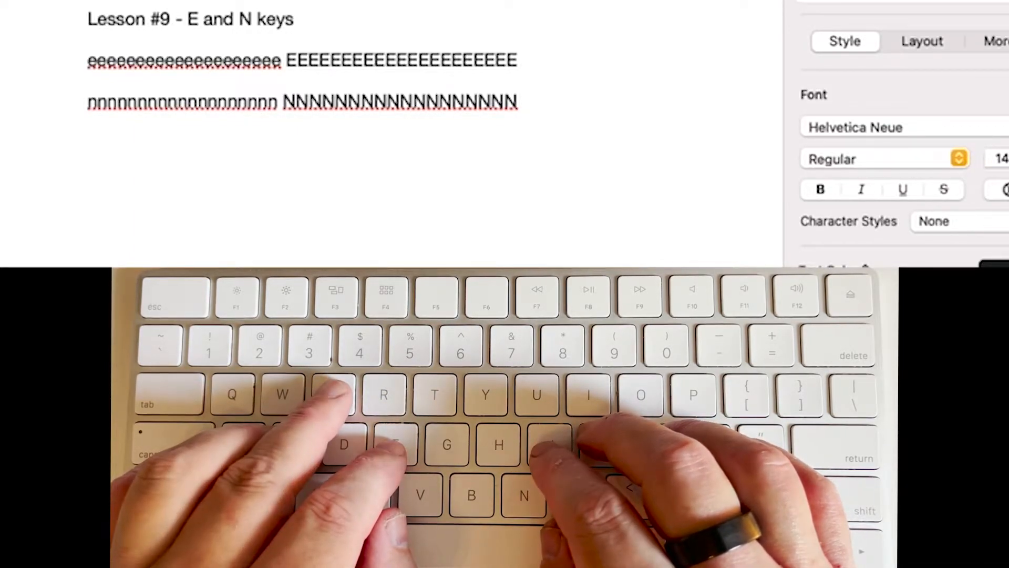
key(return)
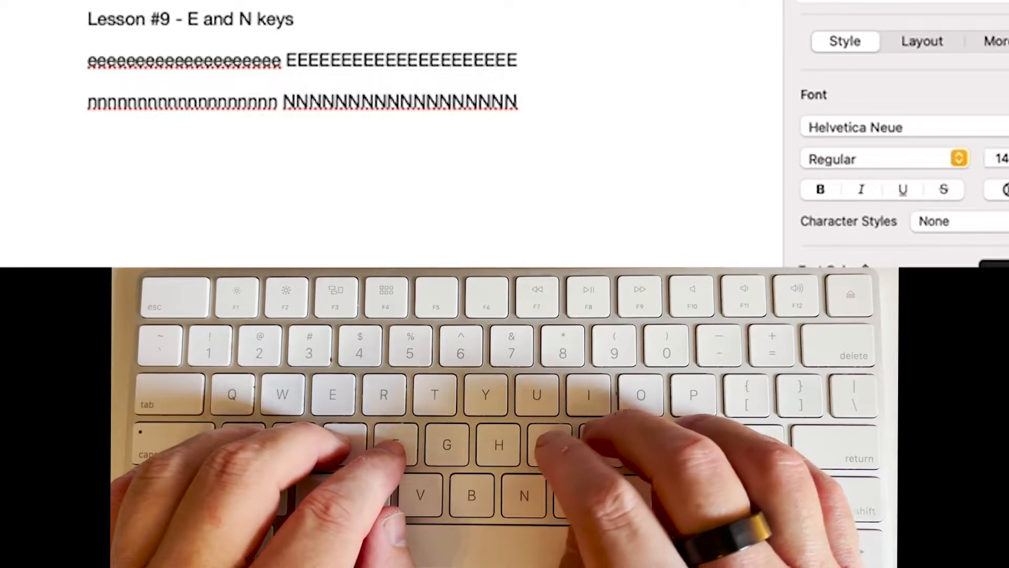
key(return)
text(enenenenenenenenenenenenenenenenenenenenenene)
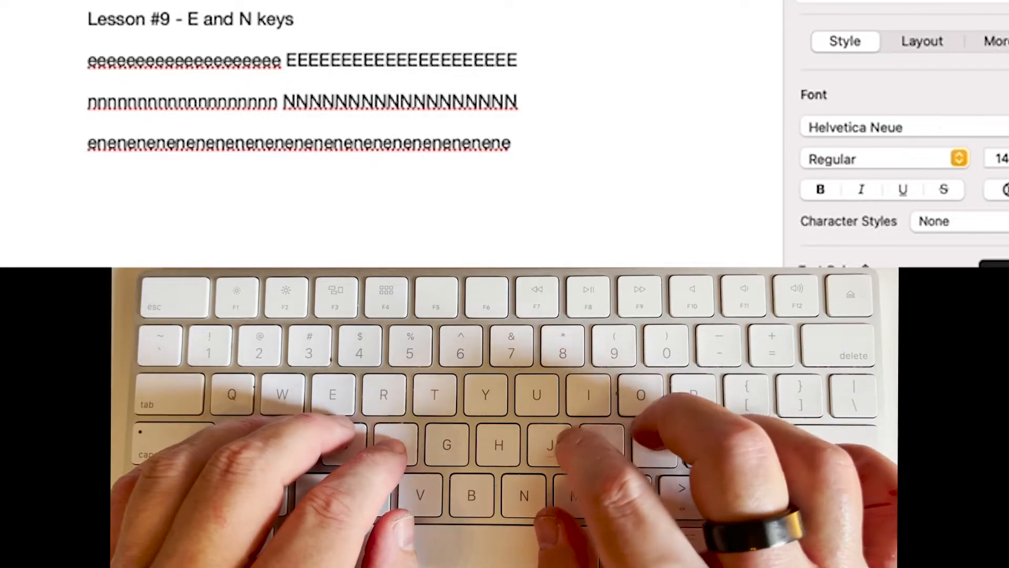
Step: Start another new line for the capital 'ENEN' drill
key(return)
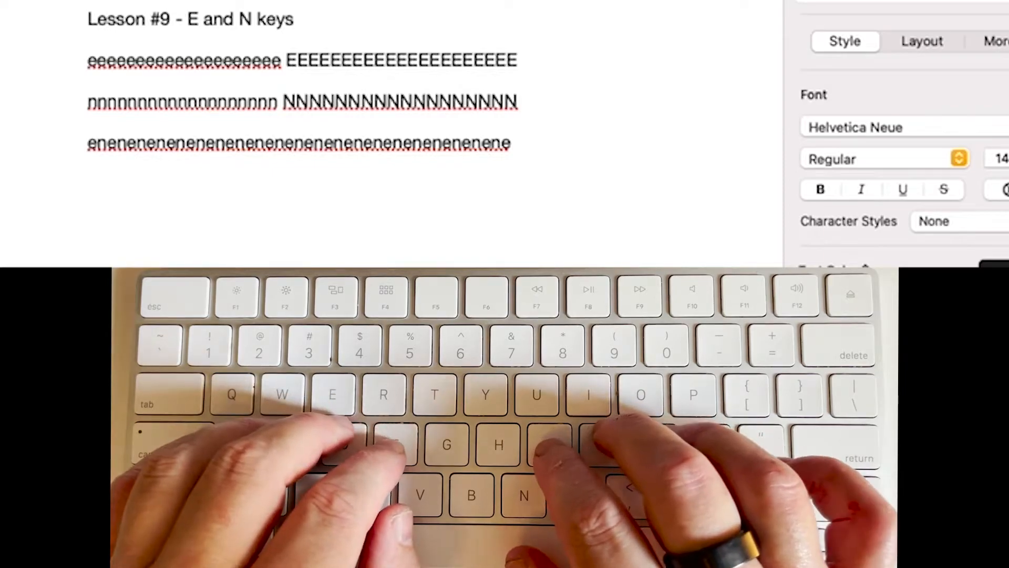
key(return)
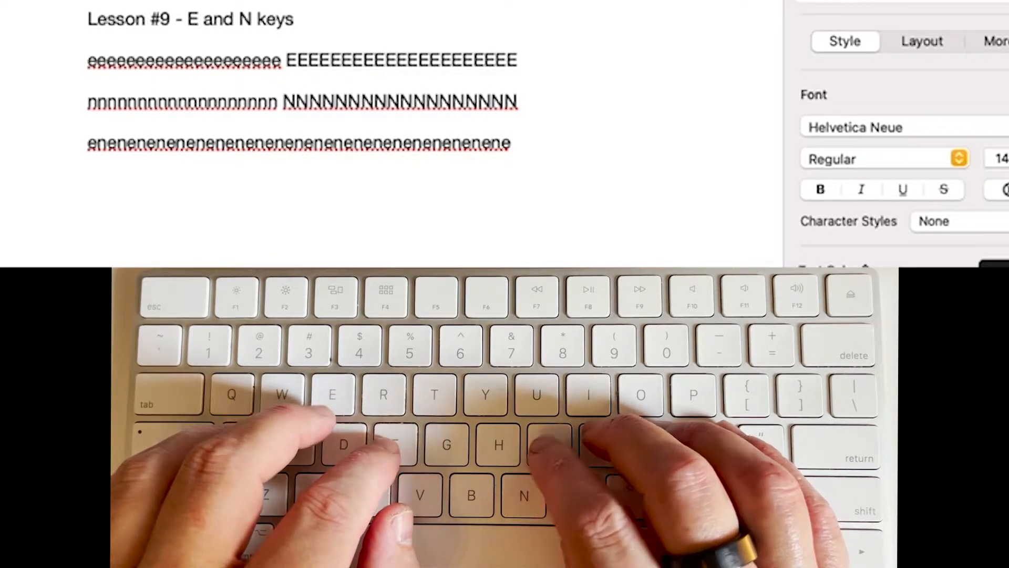
key(return)
text(E)
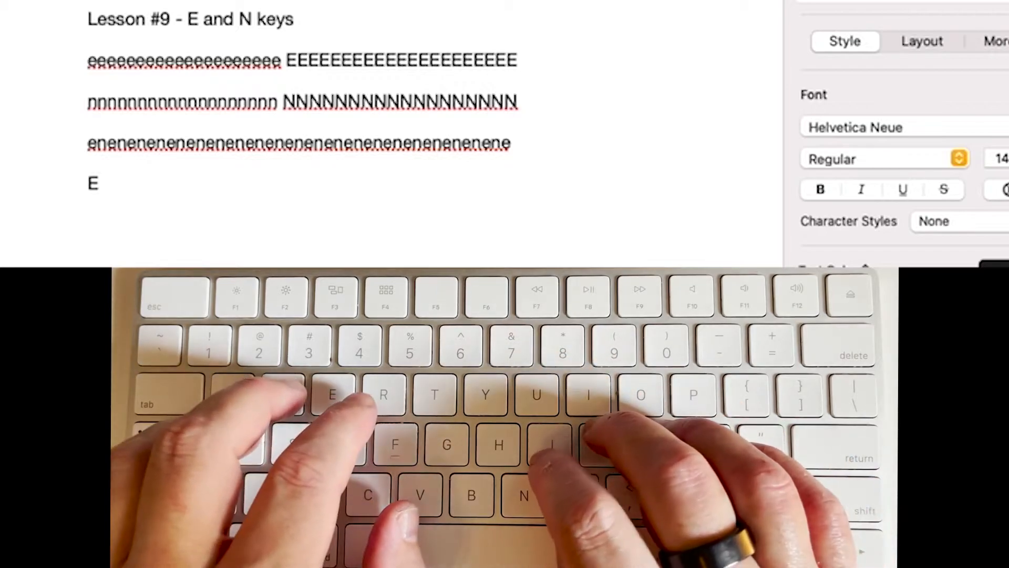
Step: Fill the fourth line with a long run of alternating capital 'ENEN' letters
text(NEN)
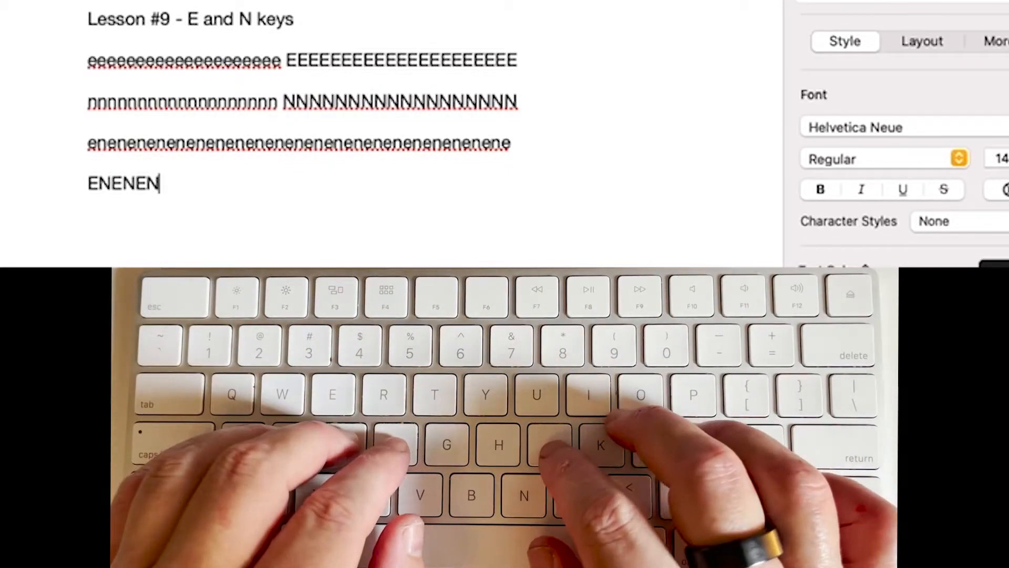
text(E)
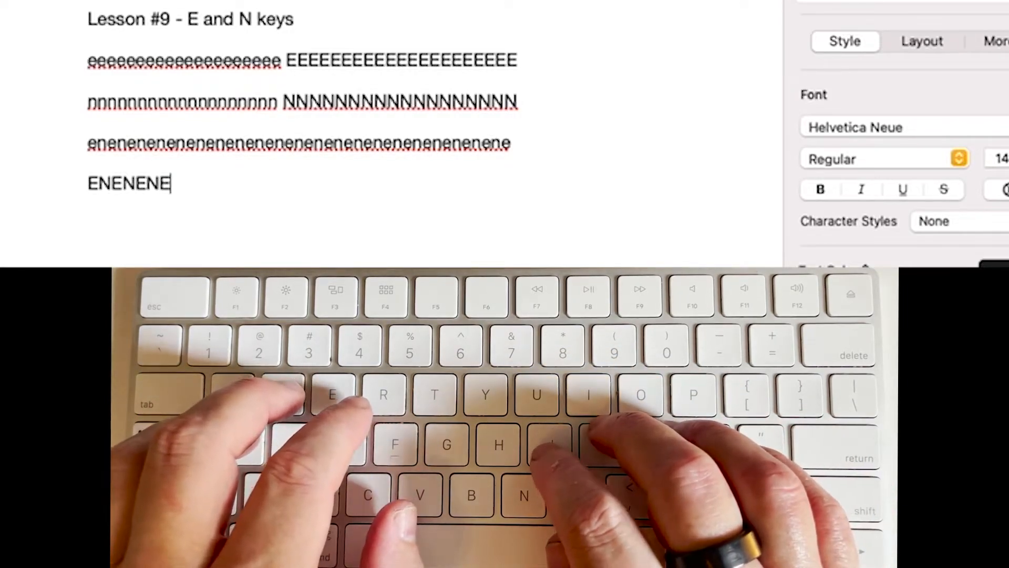
text(N)
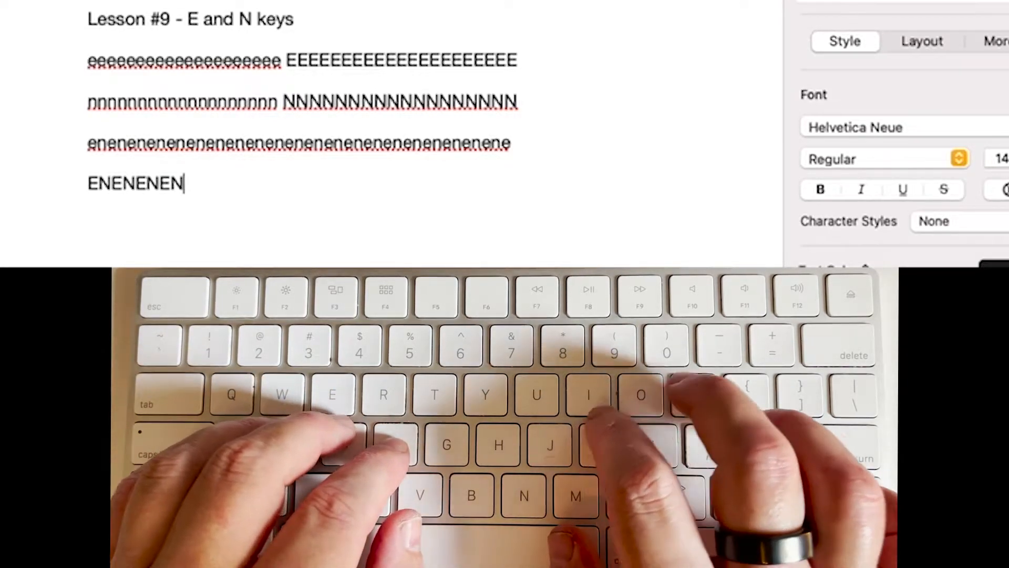
text(EN)
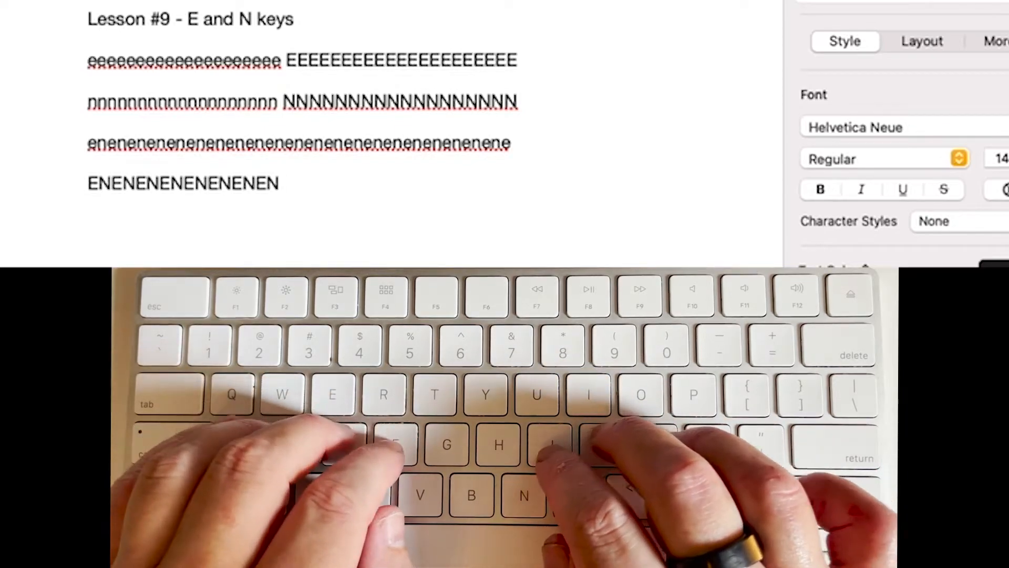
text(EN)
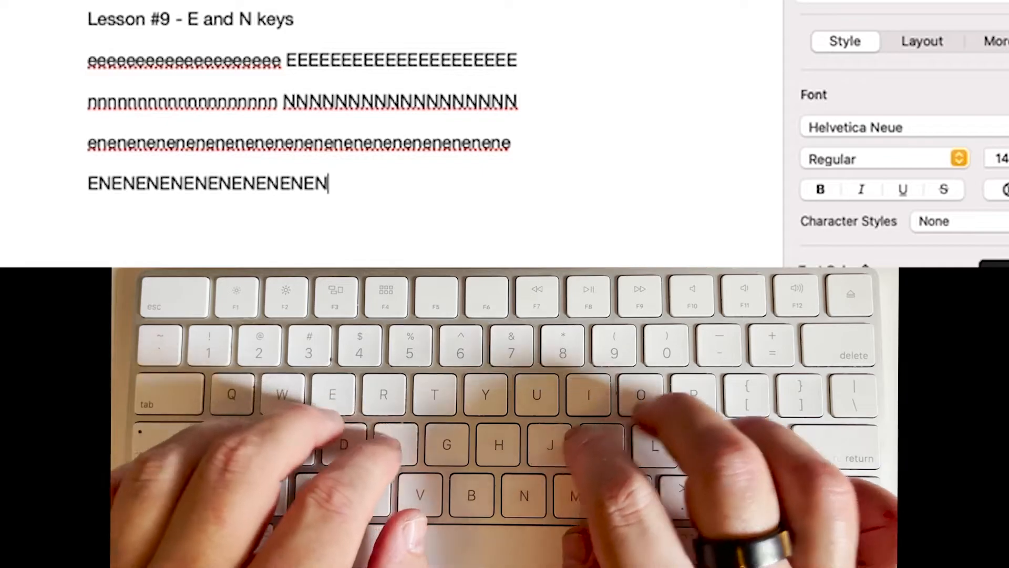
text(EN)
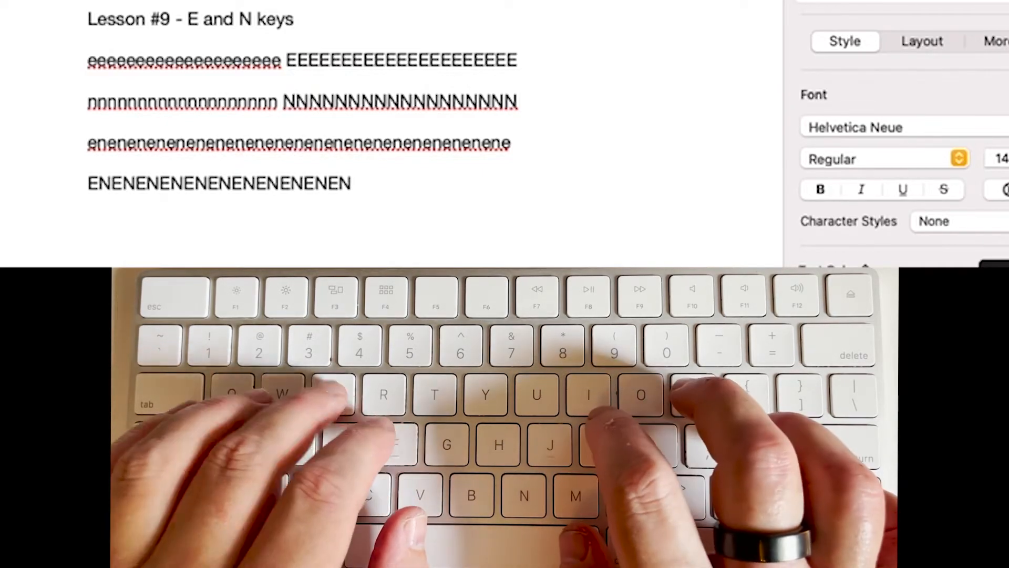
text(EN)
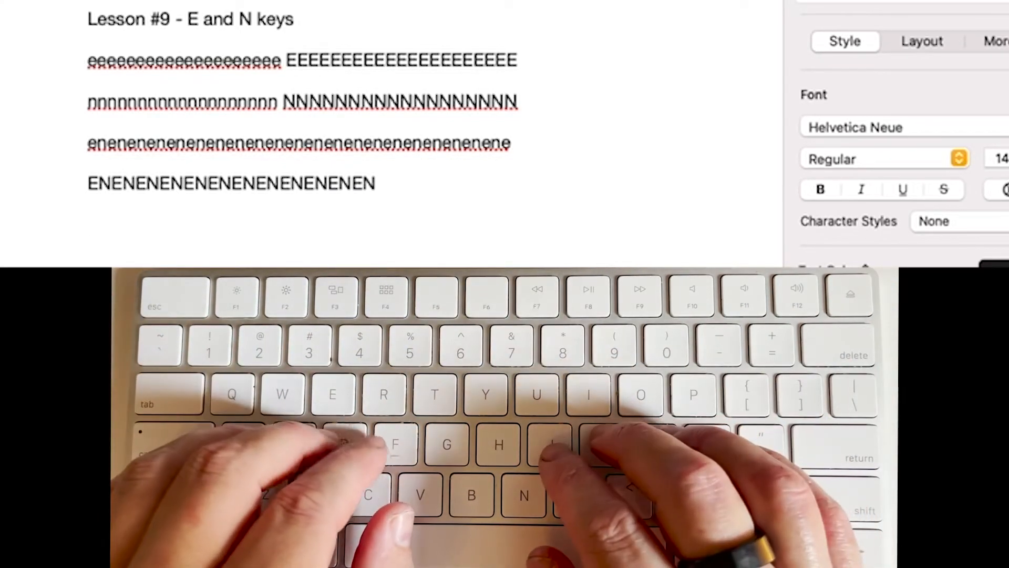
Step: On a new line, type the word 'dead' nine times separated by spaces
key(return)
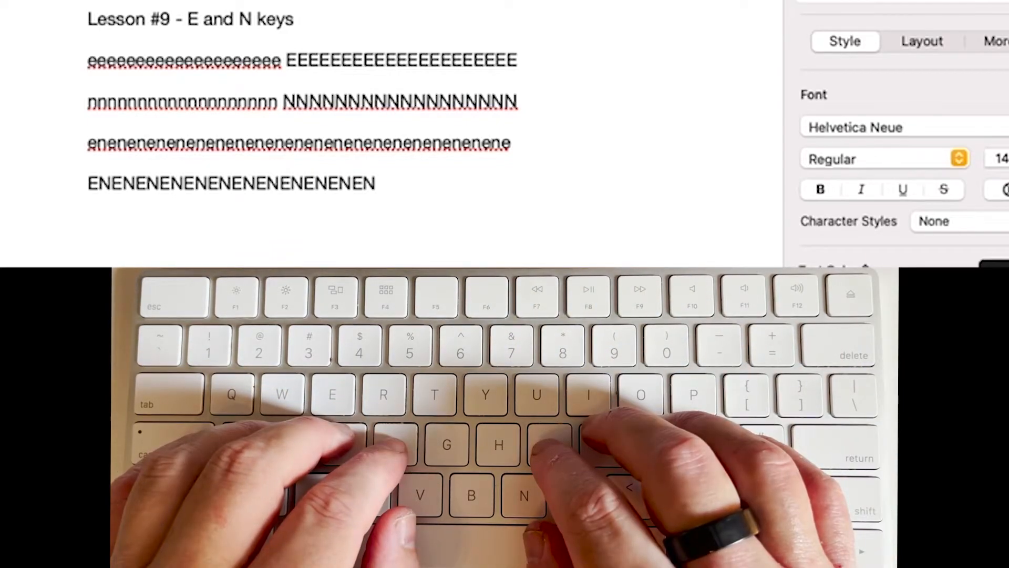
text(dea)
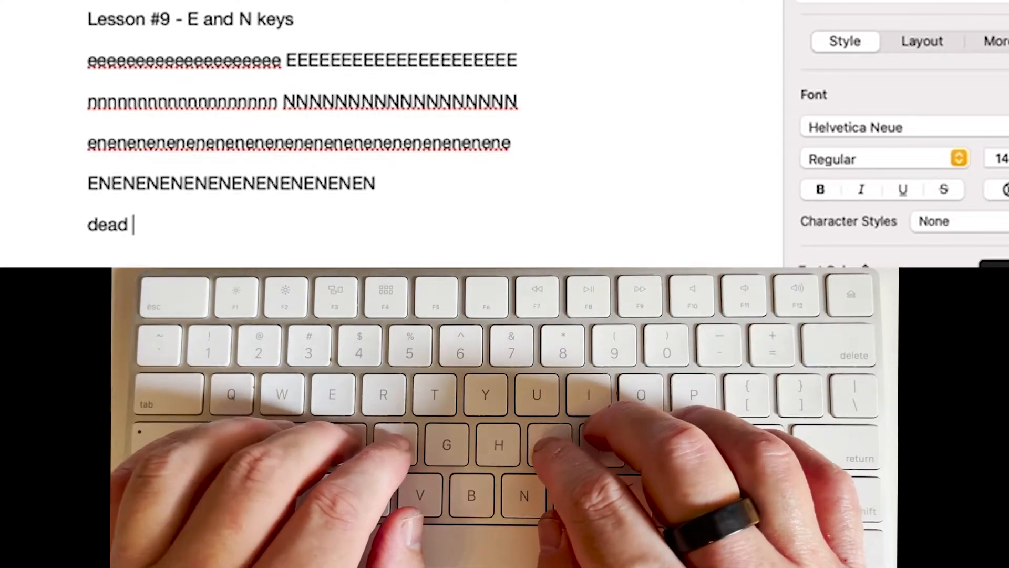
text(dead)
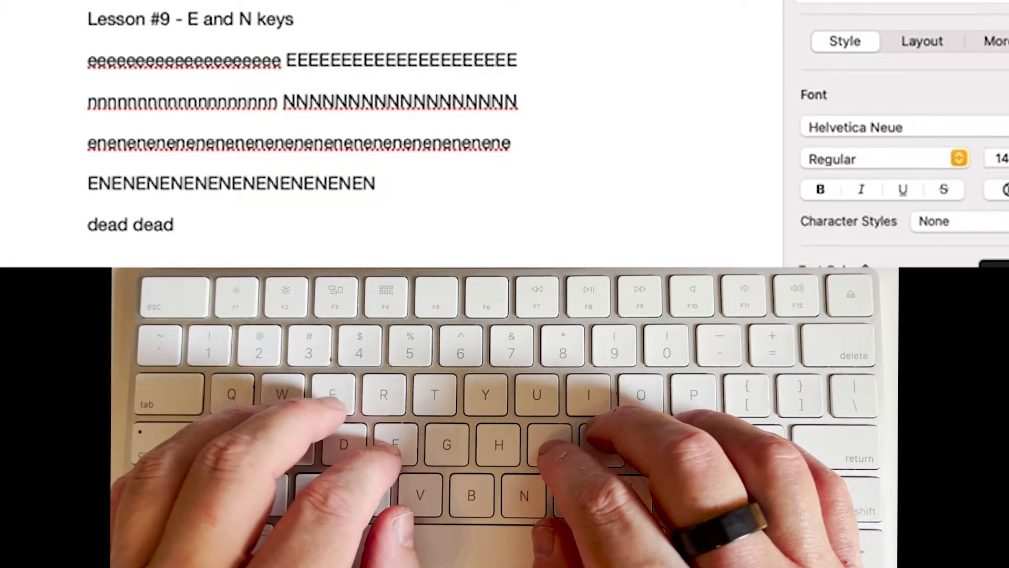
text(de)
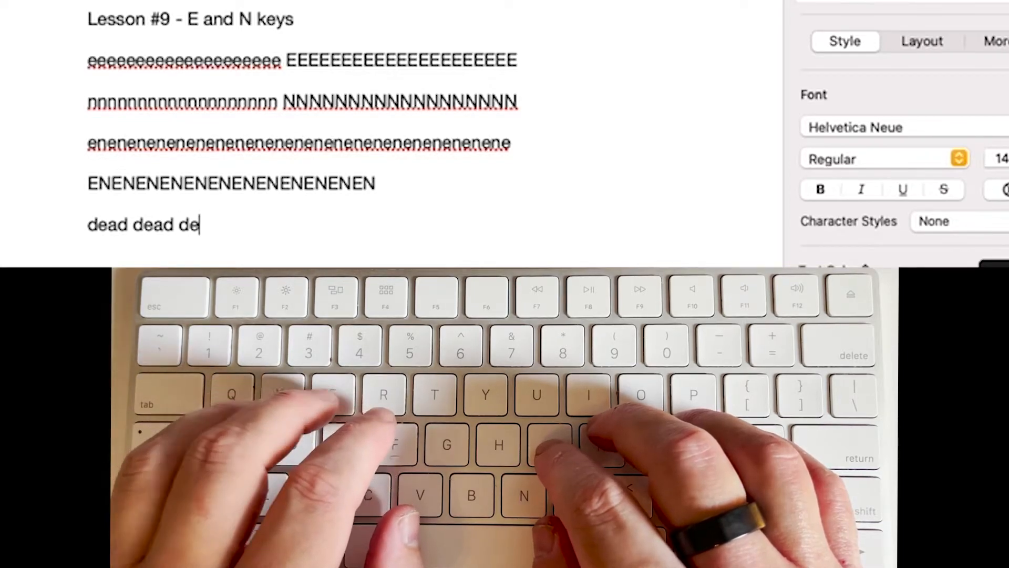
text(ad dead)
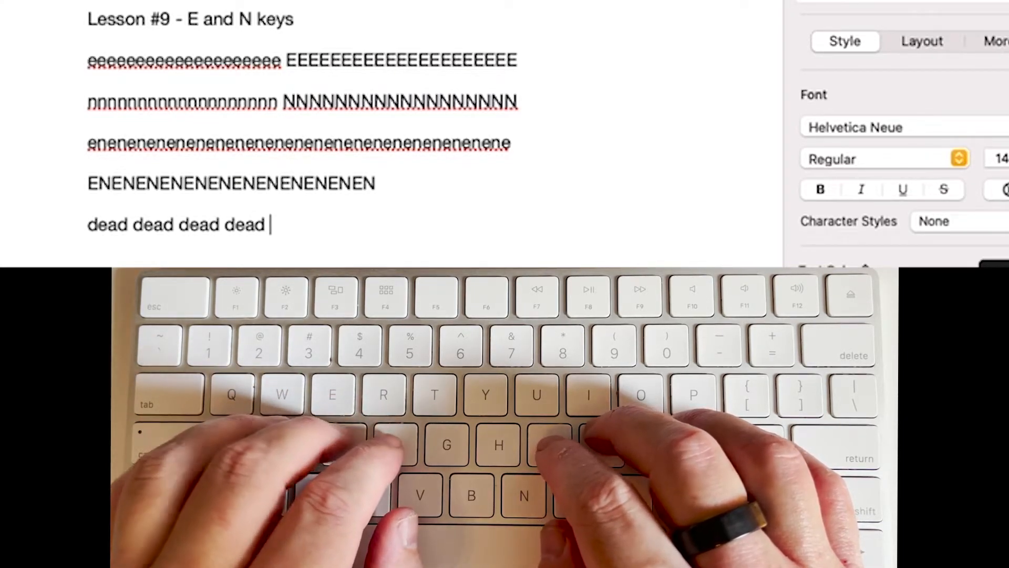
text(dead dead dead dead dea)
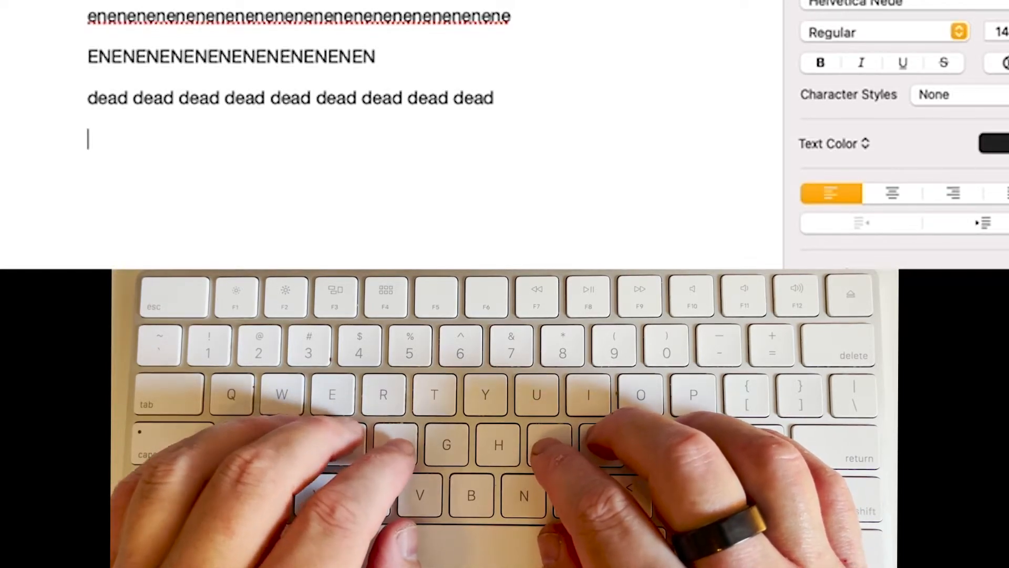
Step: Type 'dan' eleven times, then begin the next line with 'fan fan'
text(dan dan d)
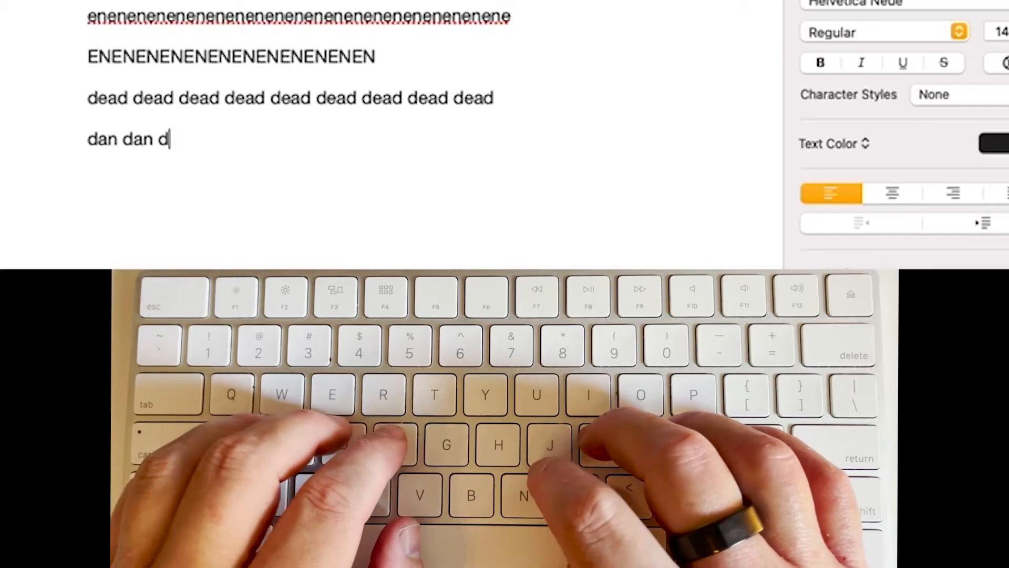
text(an dan dan dan dan dan dan)
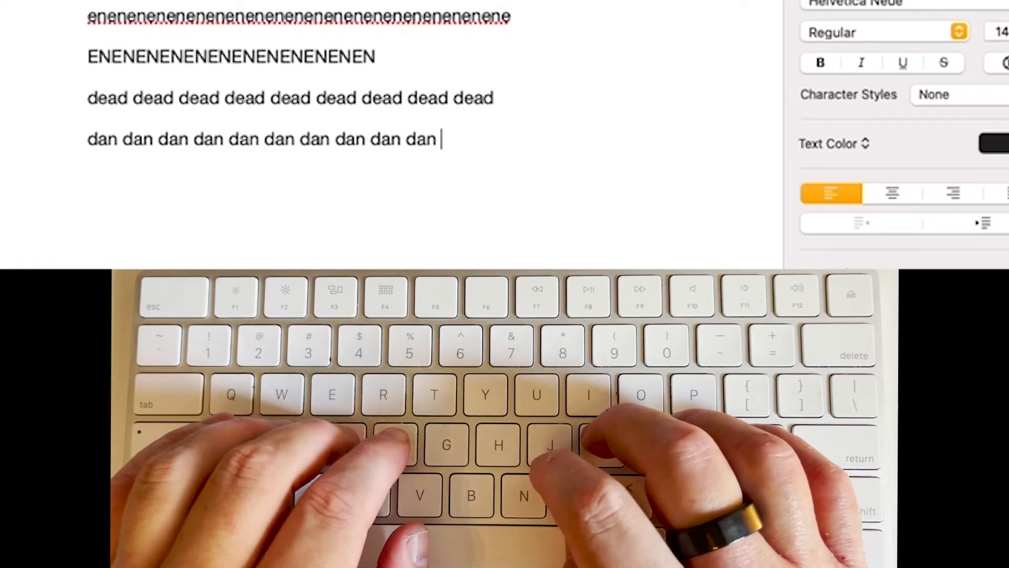
text(dan)
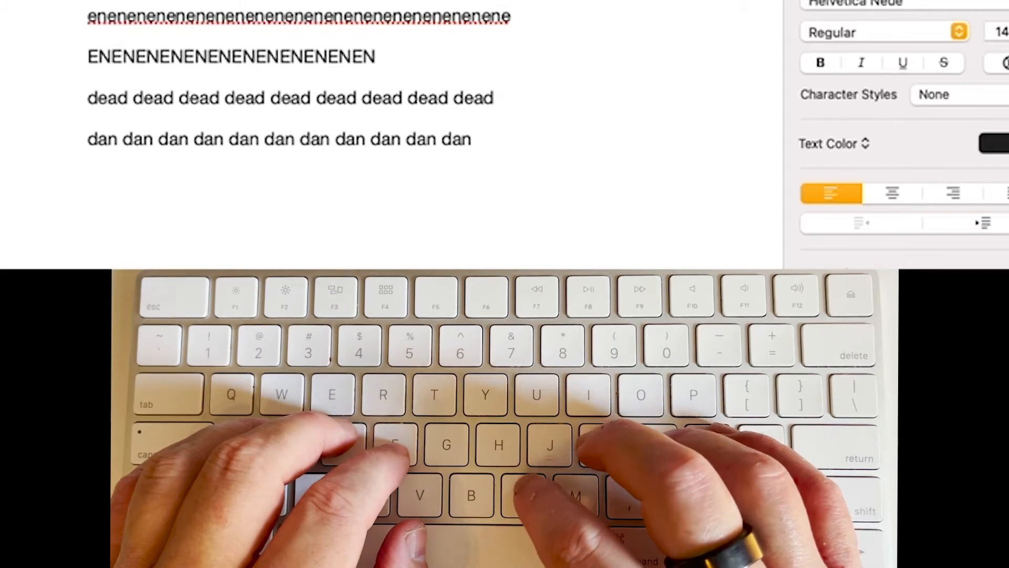
key(space)
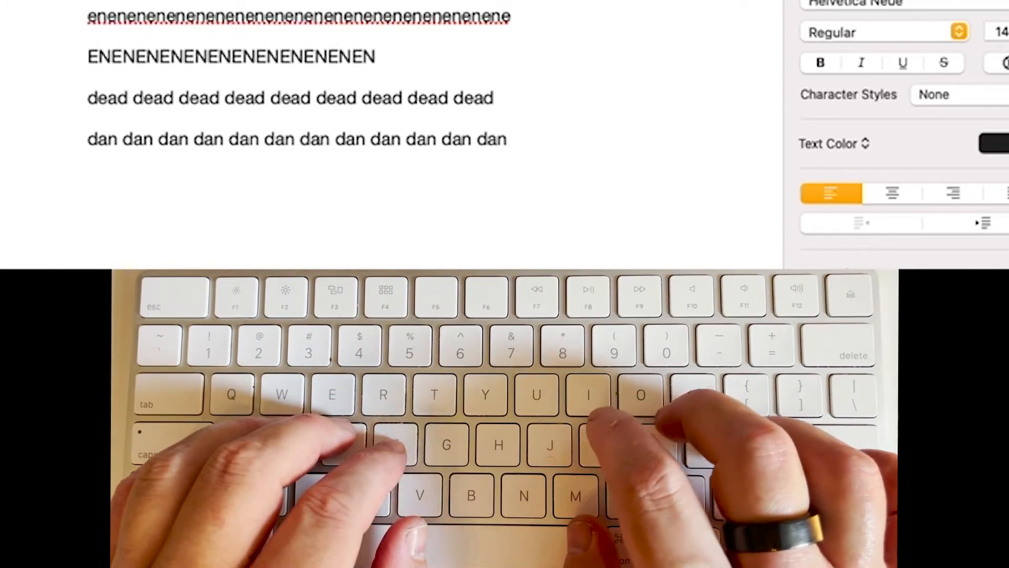
key(return)
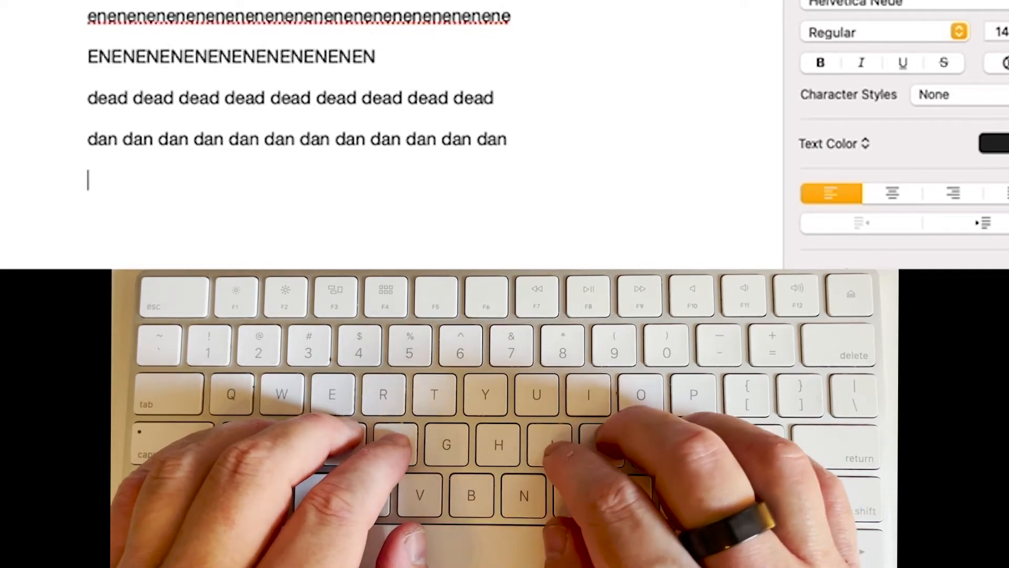
text(fan fan)
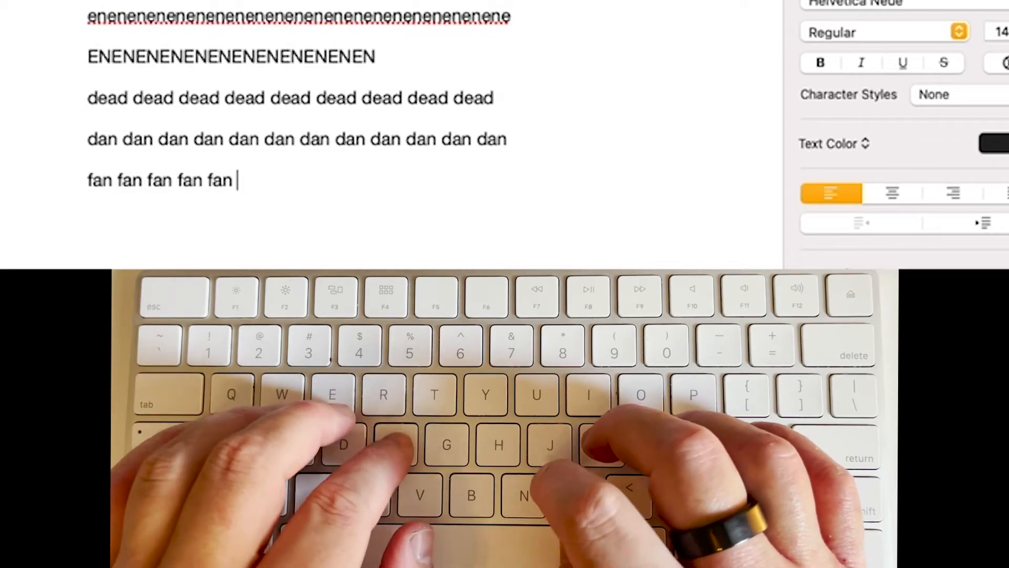
Step: Finish the full 'fan' line, then start the next line with a capital D
text(fan fan fan fan fan fan fan fan fan)
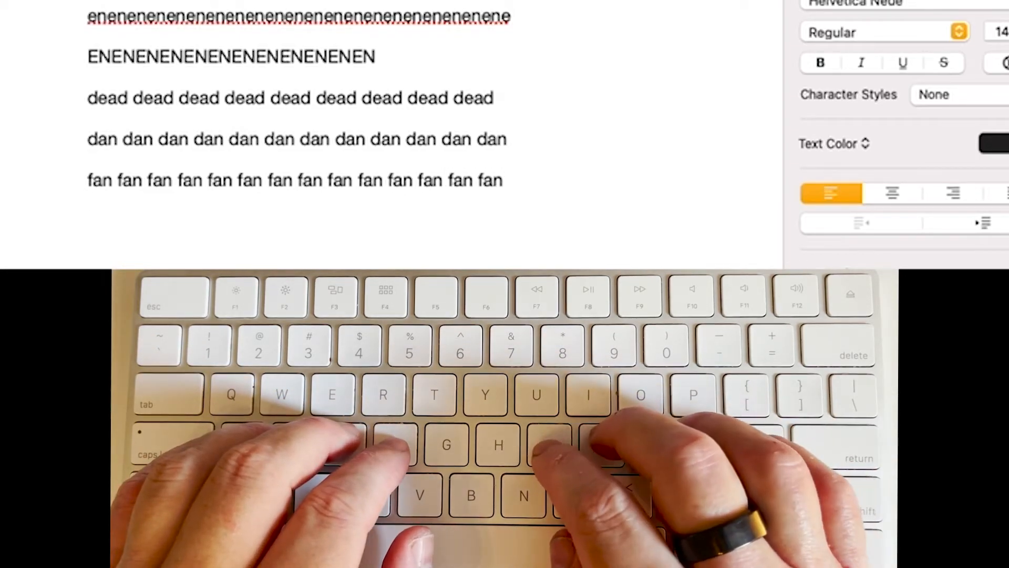
key(return)
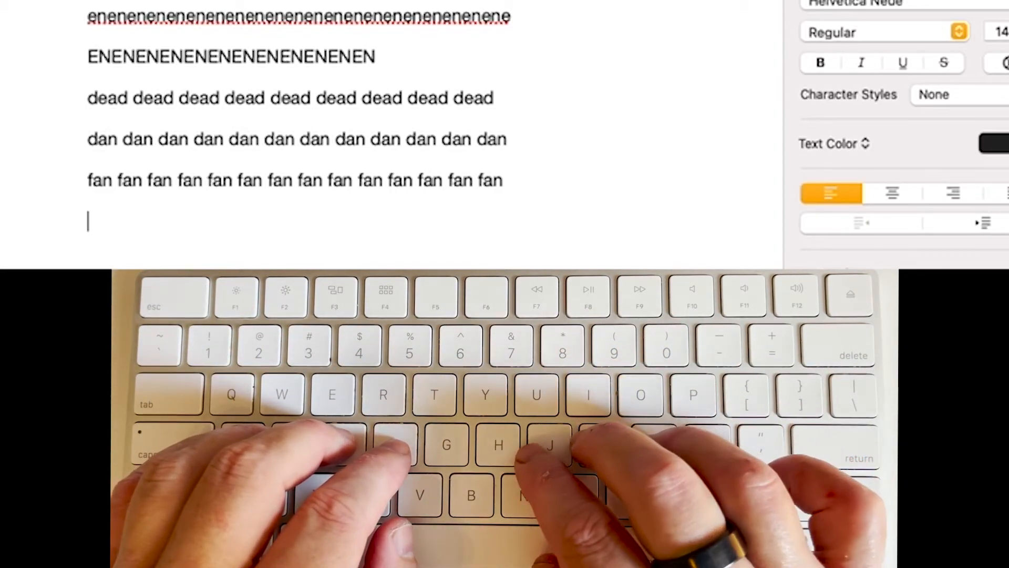
text(D)
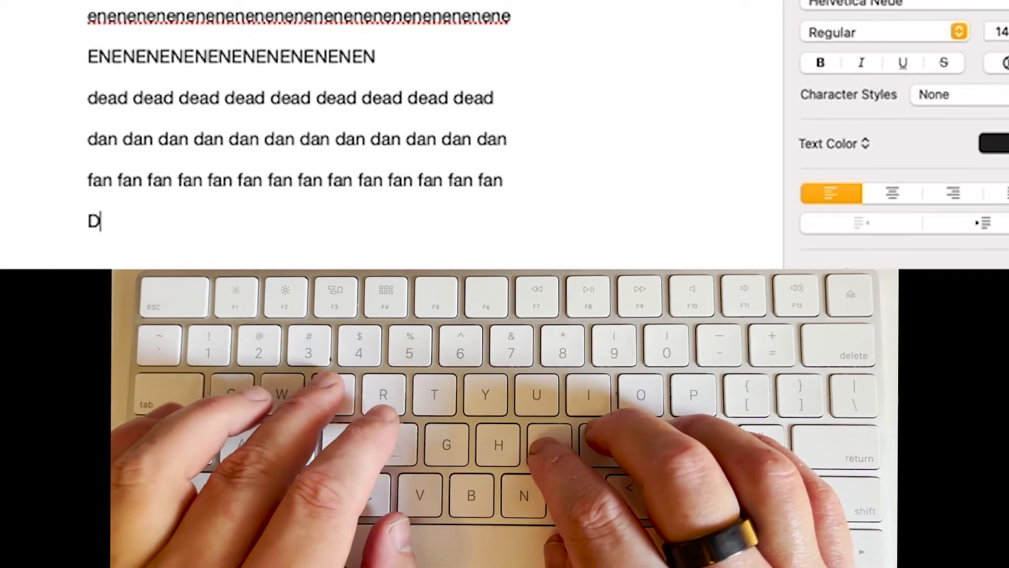
Step: Type 'Dean' nine times on the line, then move to a fresh line
text(ean)
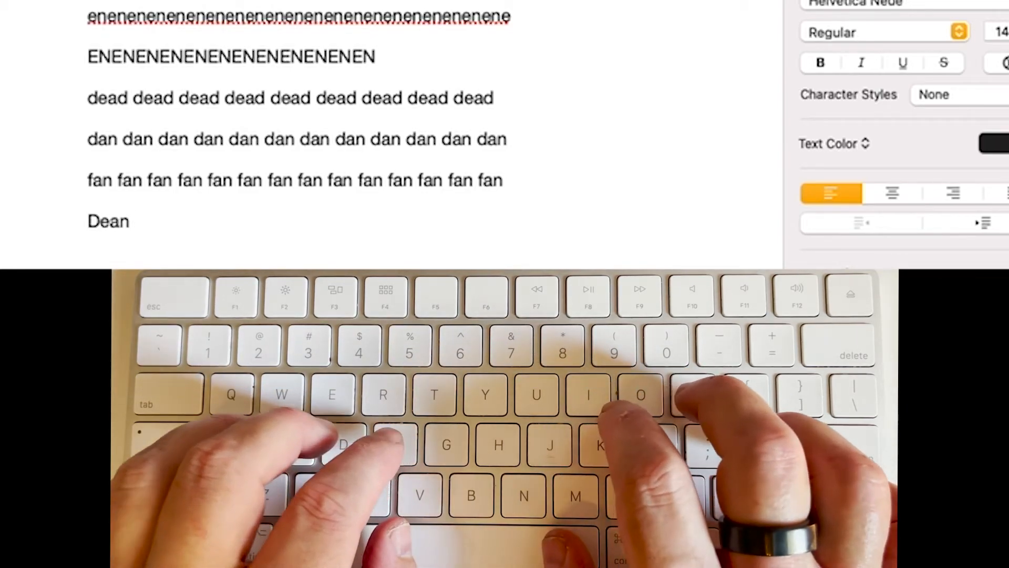
text(Dean)
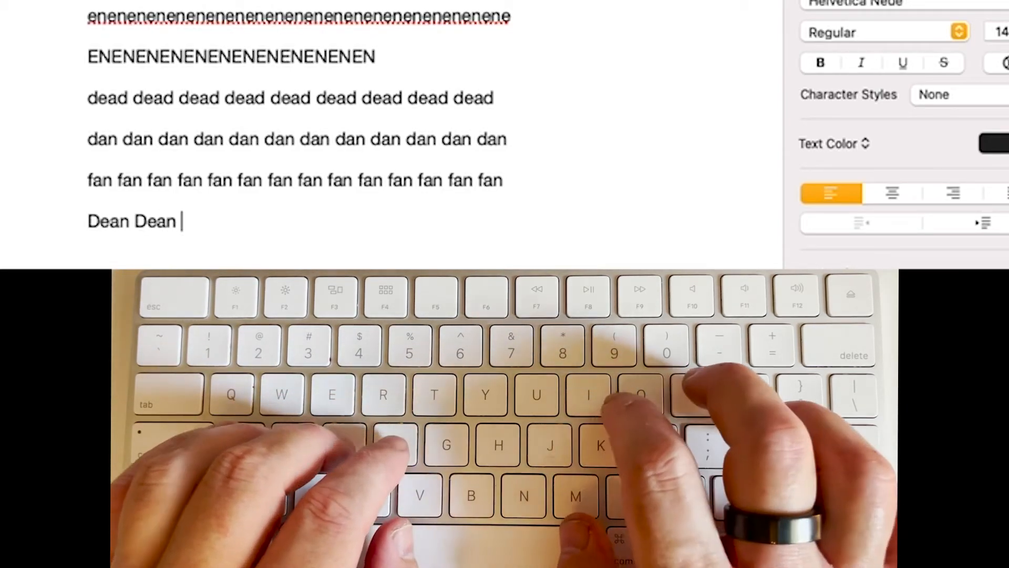
text(Dean)
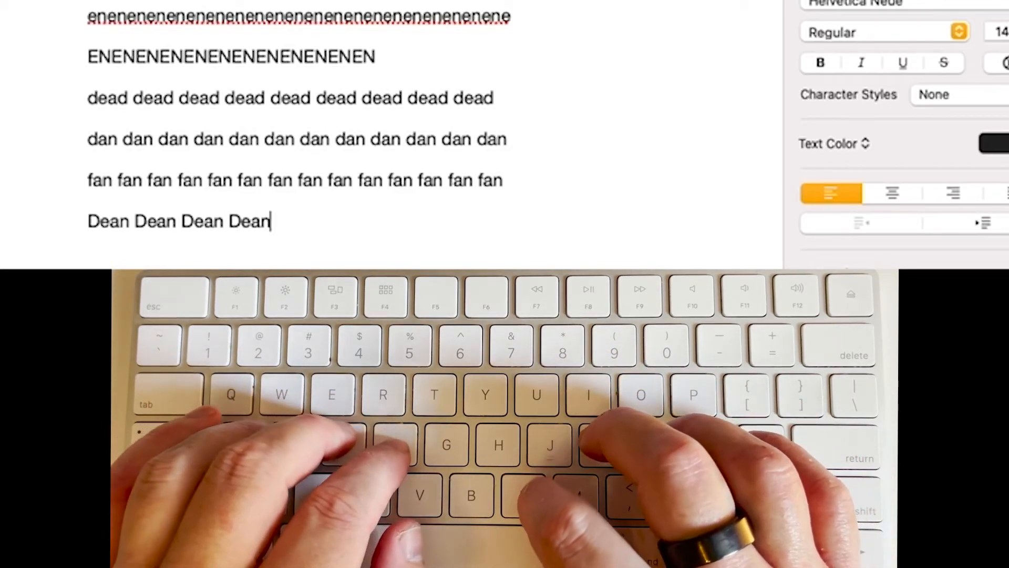
text(Dean Dean Dean Dean Dean)
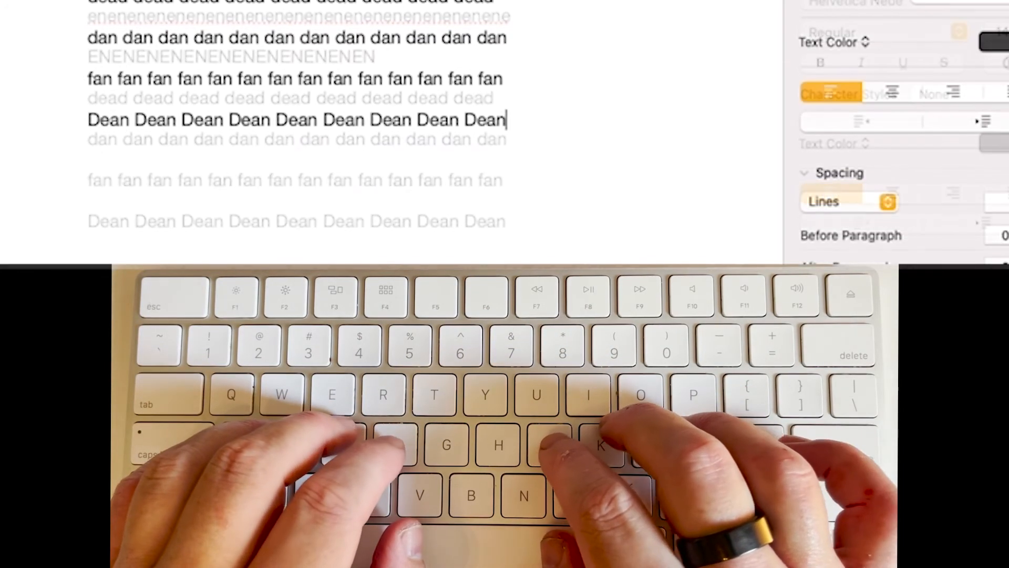
key(return)
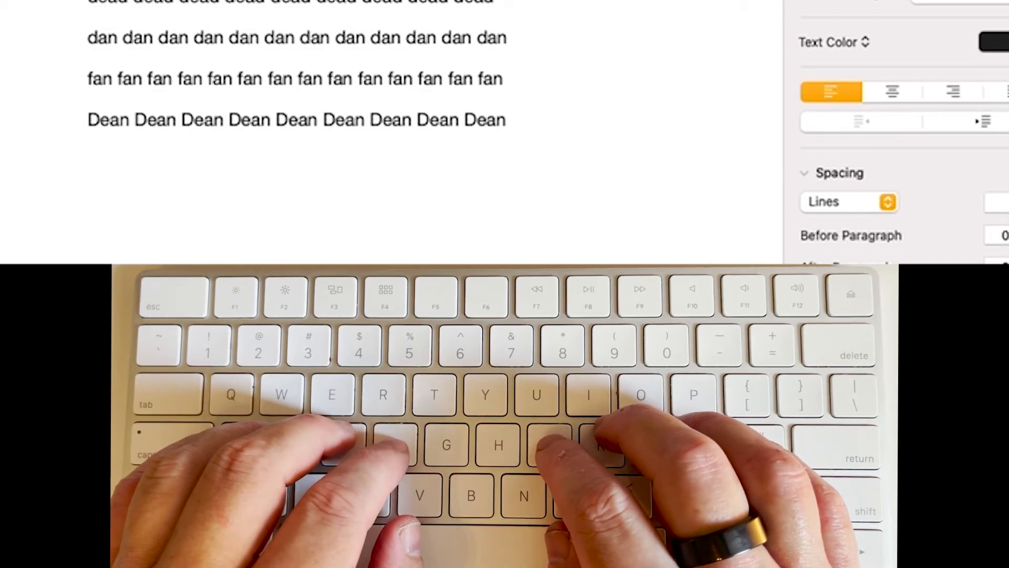
key(return)
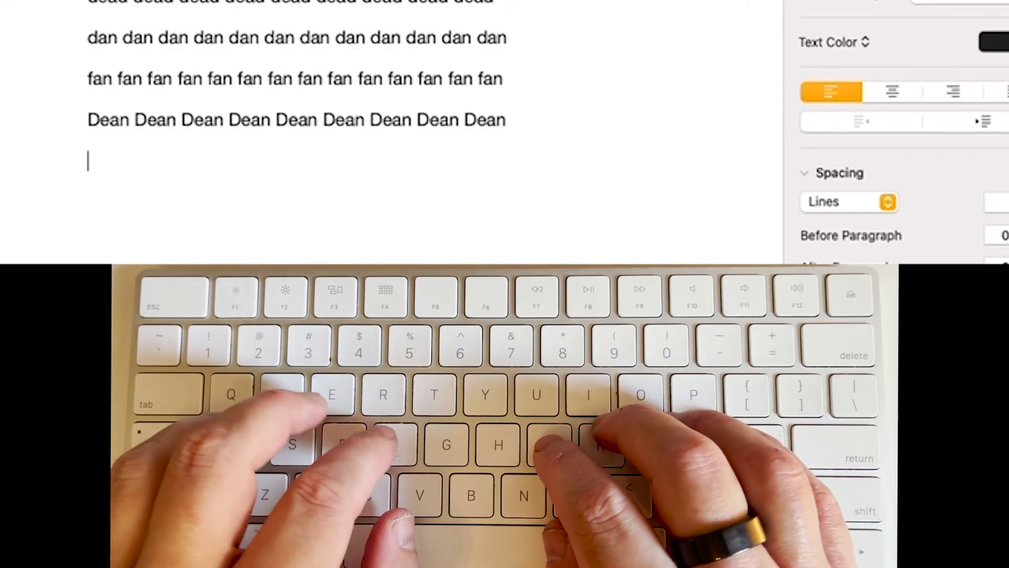
Step: Type a line repeating 'Jan' ten times, then start the 'Jane' line below
text(Jam)
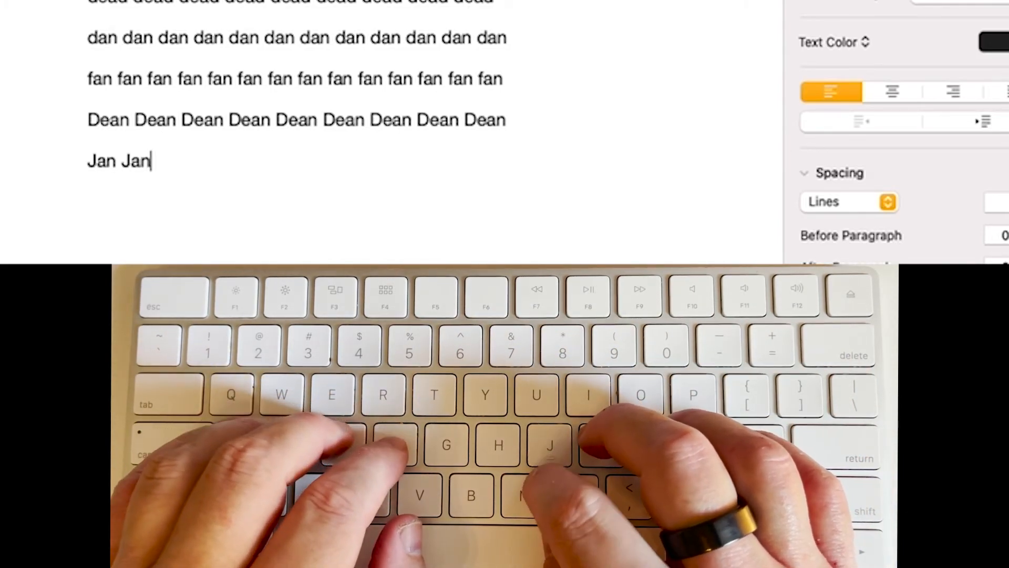
text(Jan)
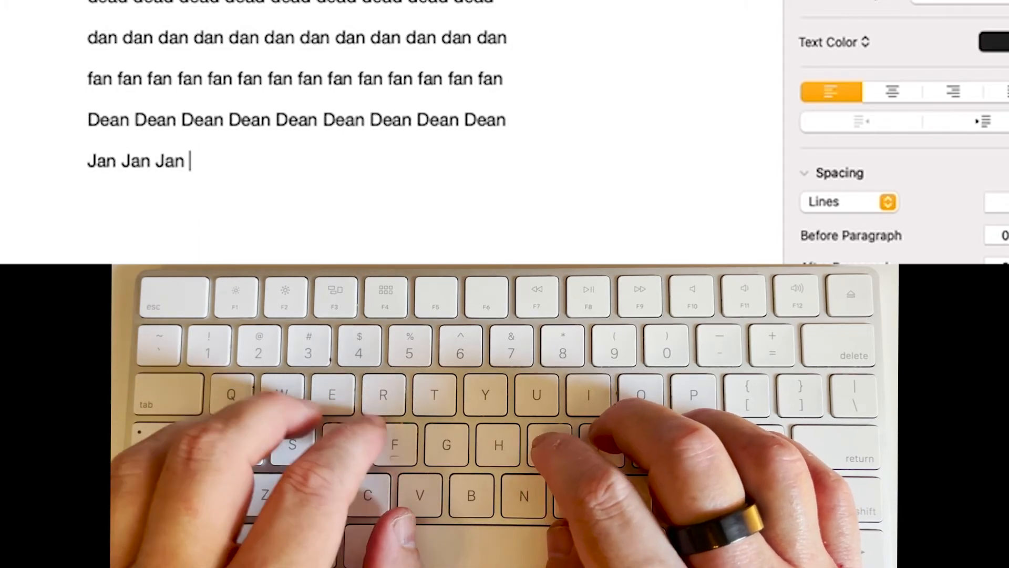
text(Jan Jan)
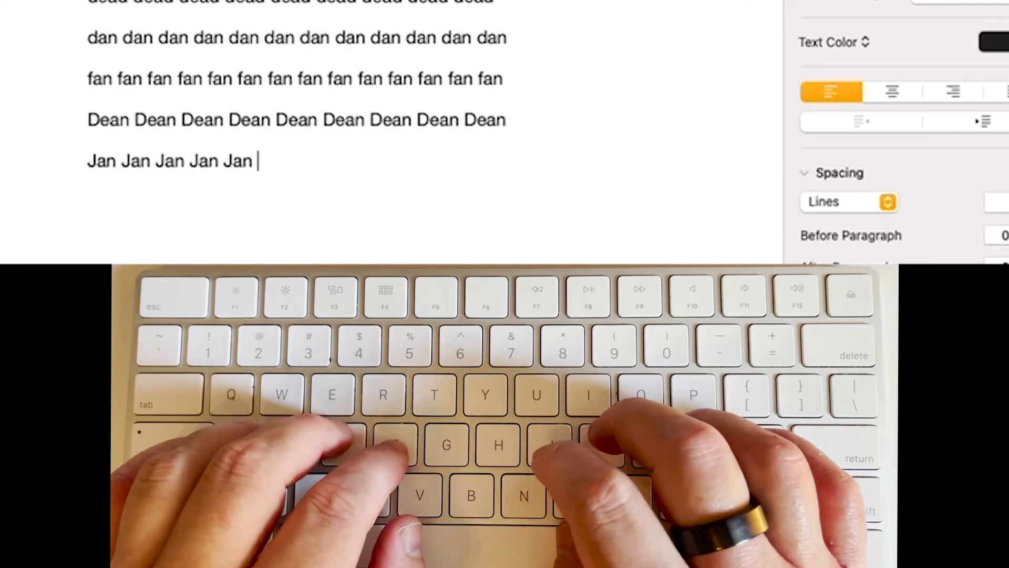
text(Jan Jan Jan Jan)
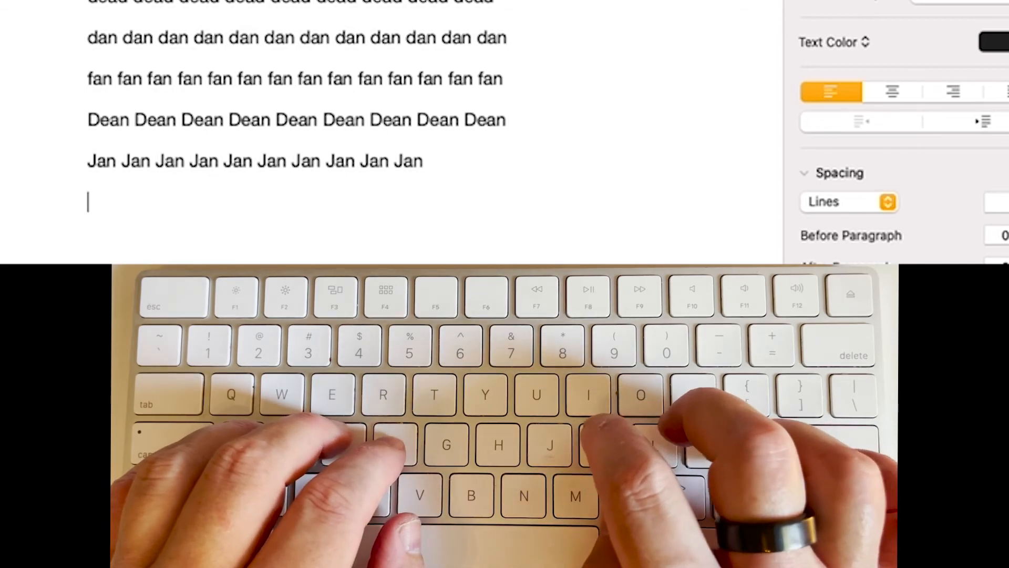
text(Jane Jane Jane Jane Jane Jane)
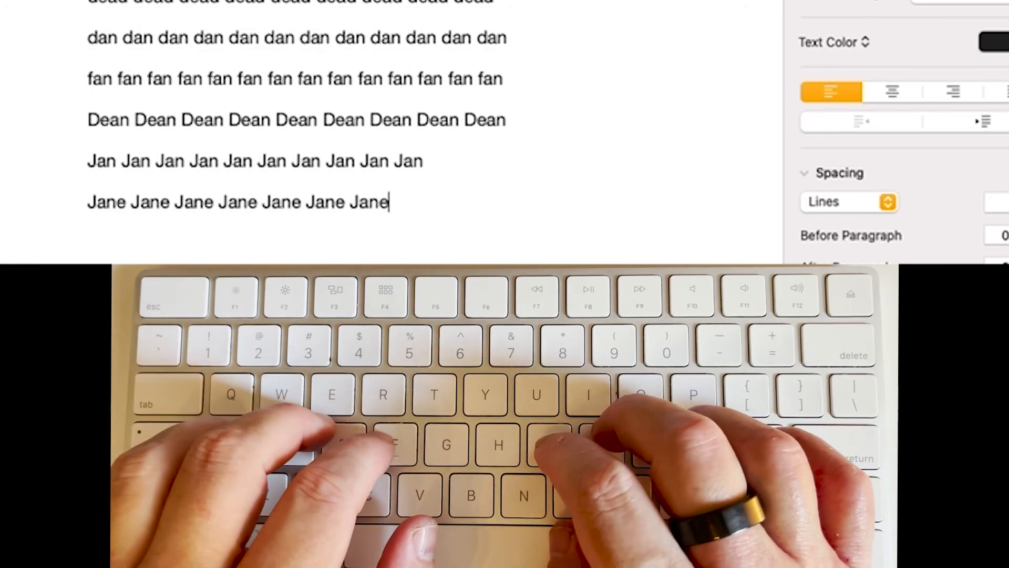
Step: Finish the last drill line so 'Jane' appears eight times
text(Jane)
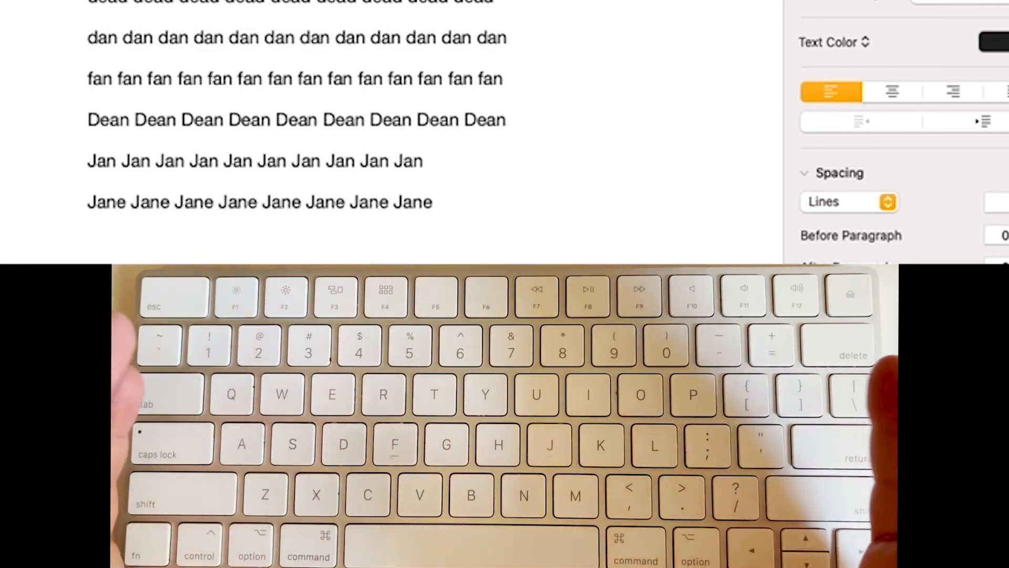